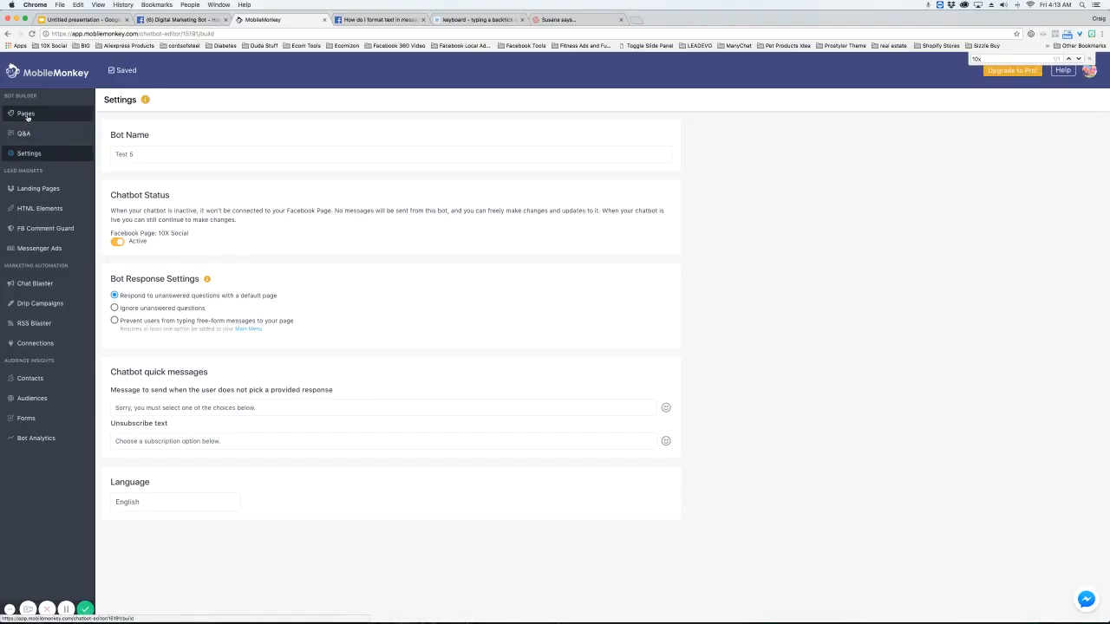
Step: Switch to the Digital Marketing Bot Facebook page tab in Chrome
click(25, 114)
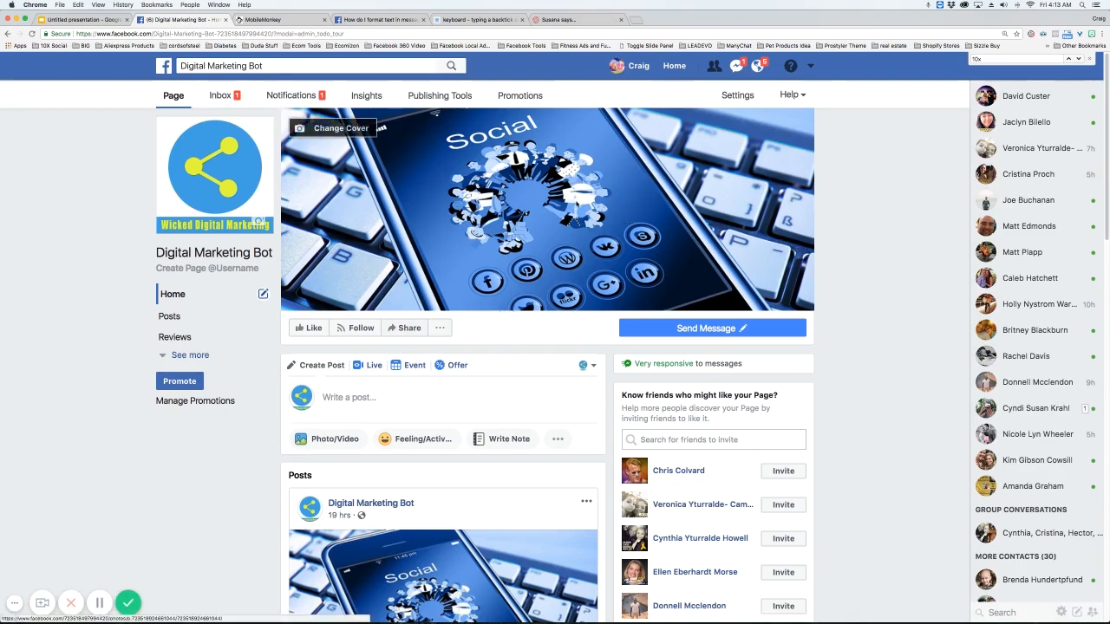
Step: Edit the page's Send Message button, returning to the action-selection step
click(740, 328)
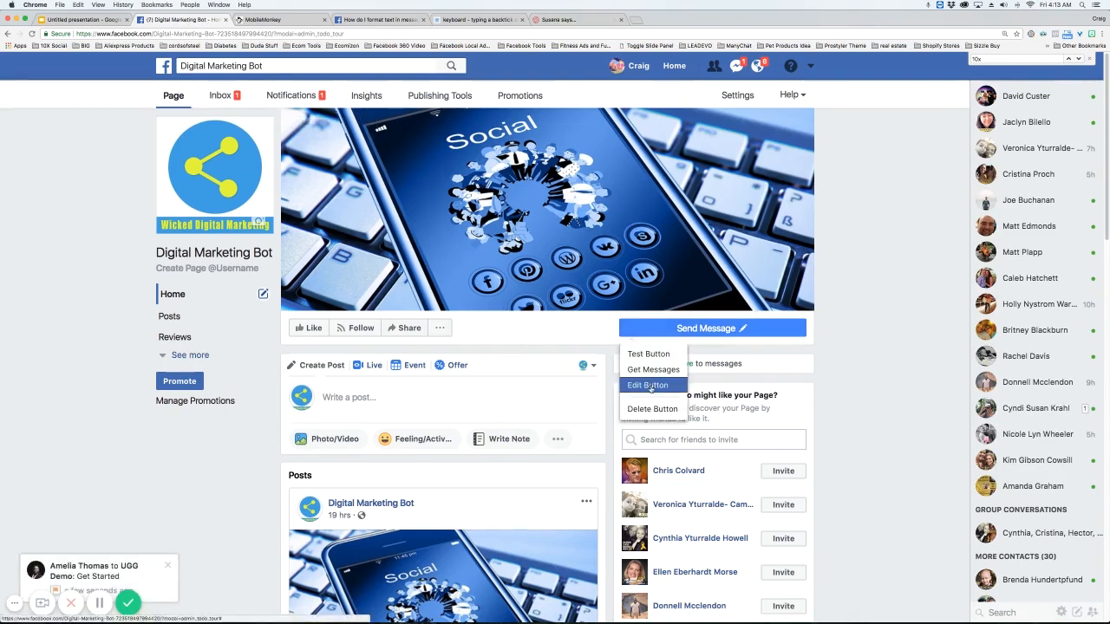
click(647, 385)
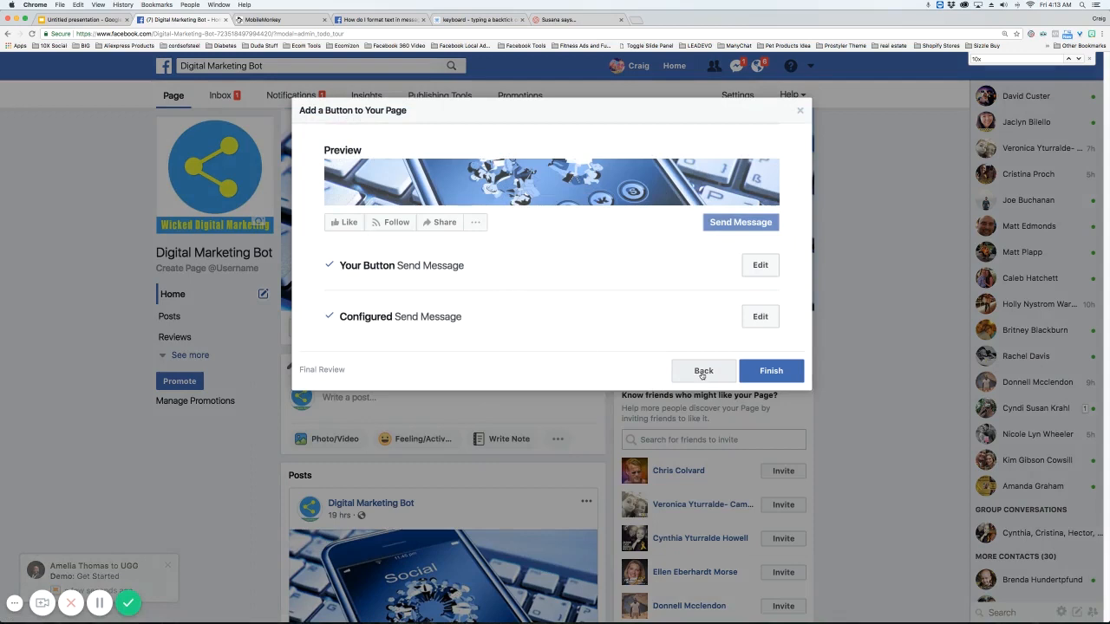
click(703, 371)
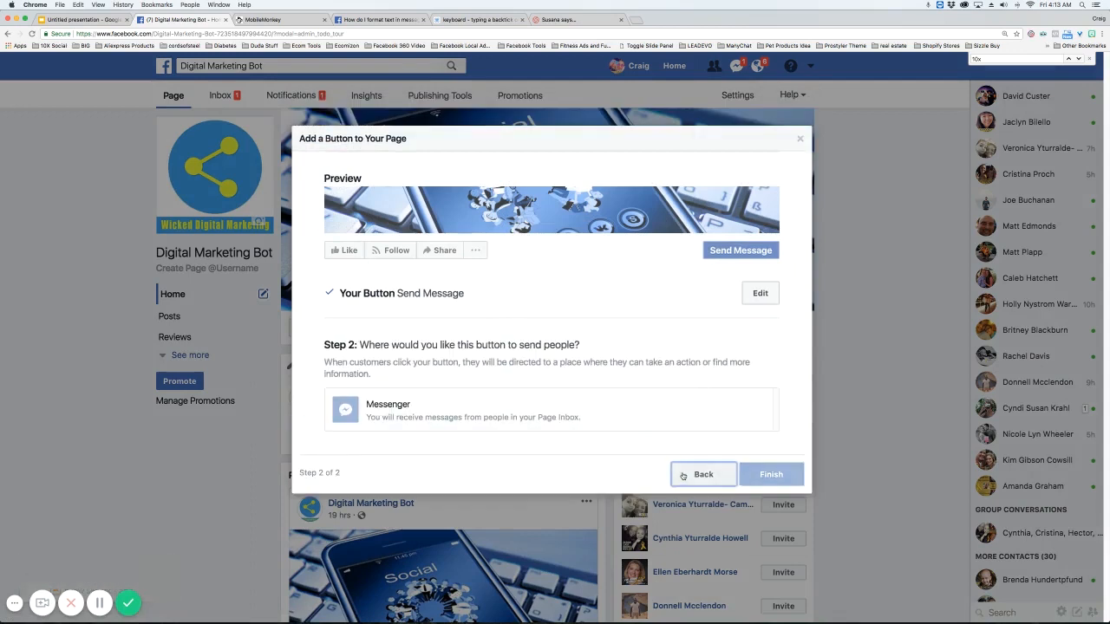
click(704, 474)
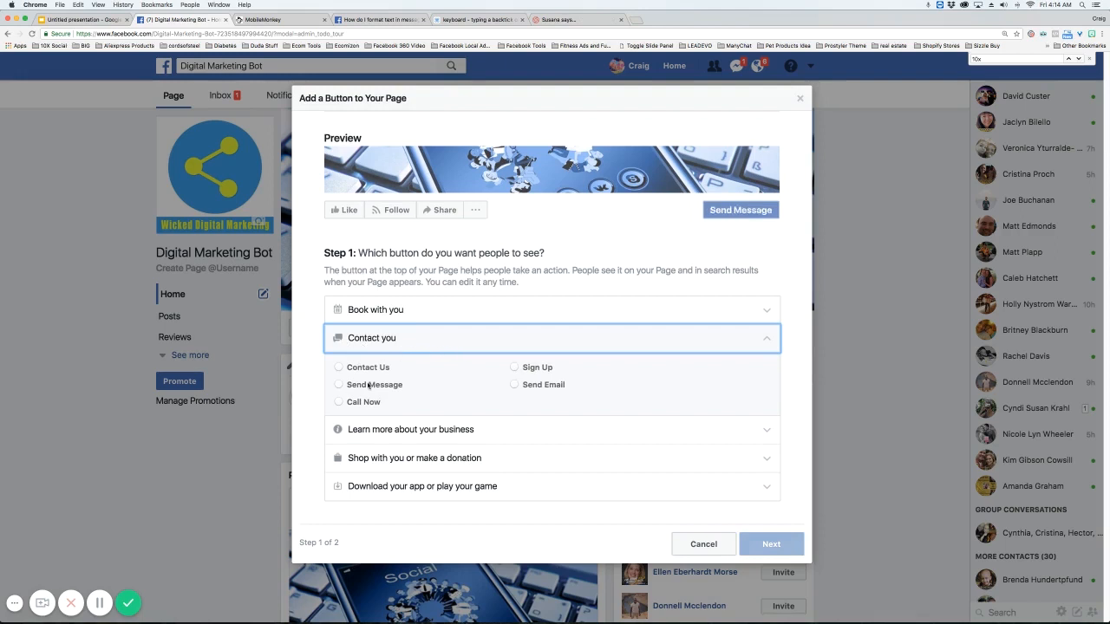
Step: Choose Send Message as the page action and finish saving the button
click(338, 385)
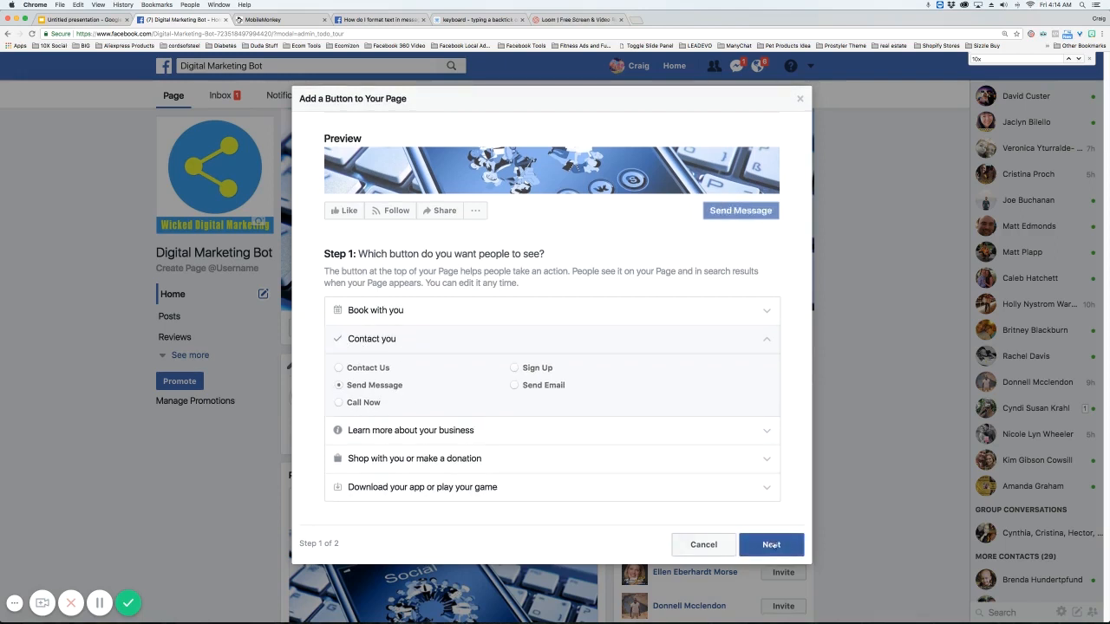
click(770, 545)
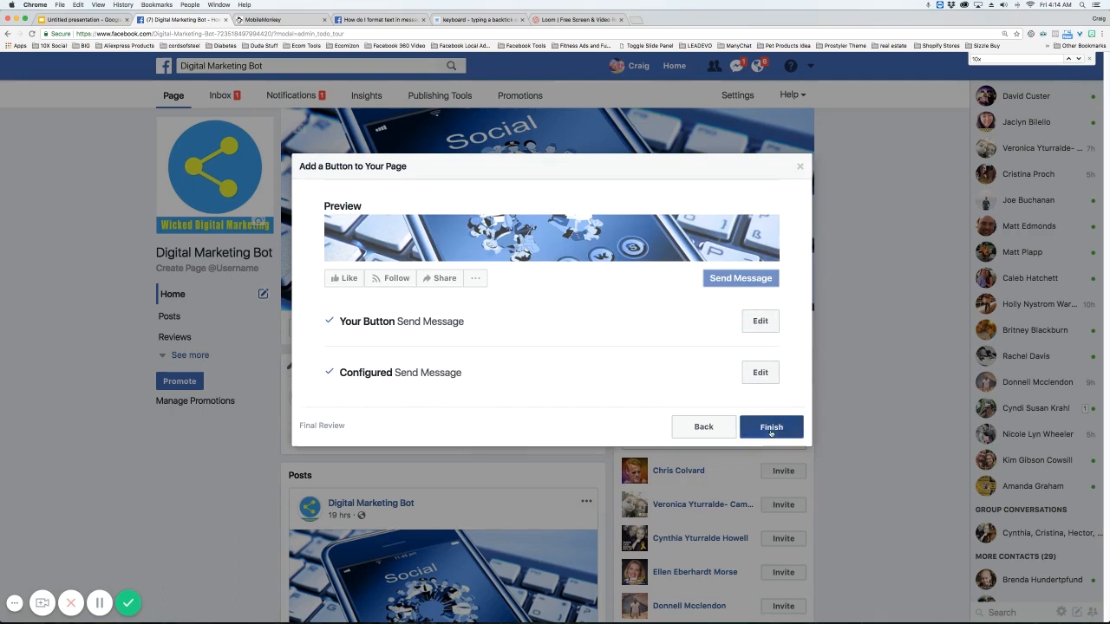
click(771, 427)
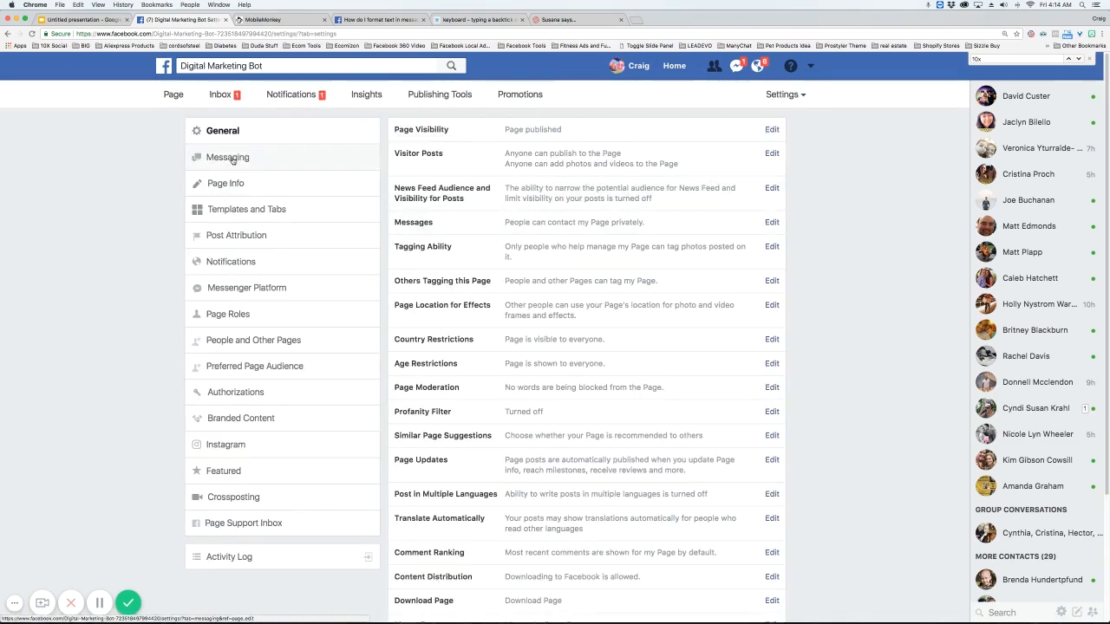
Step: Review the Messenger greeting under Messaging settings, cancelling the edit without changes
click(227, 157)
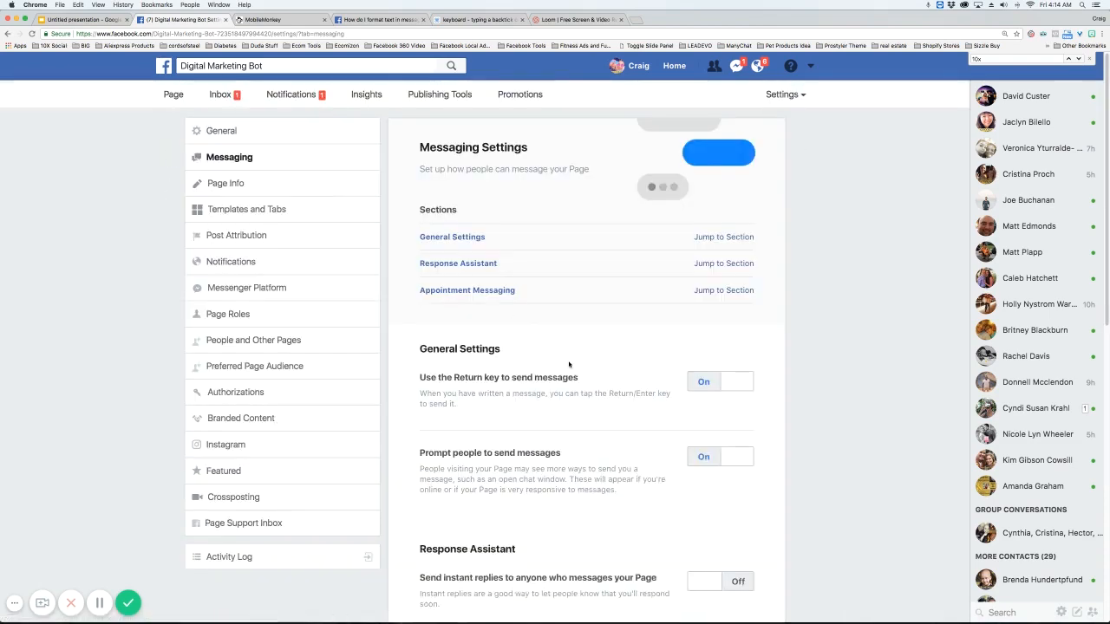
scroll(down, 3)
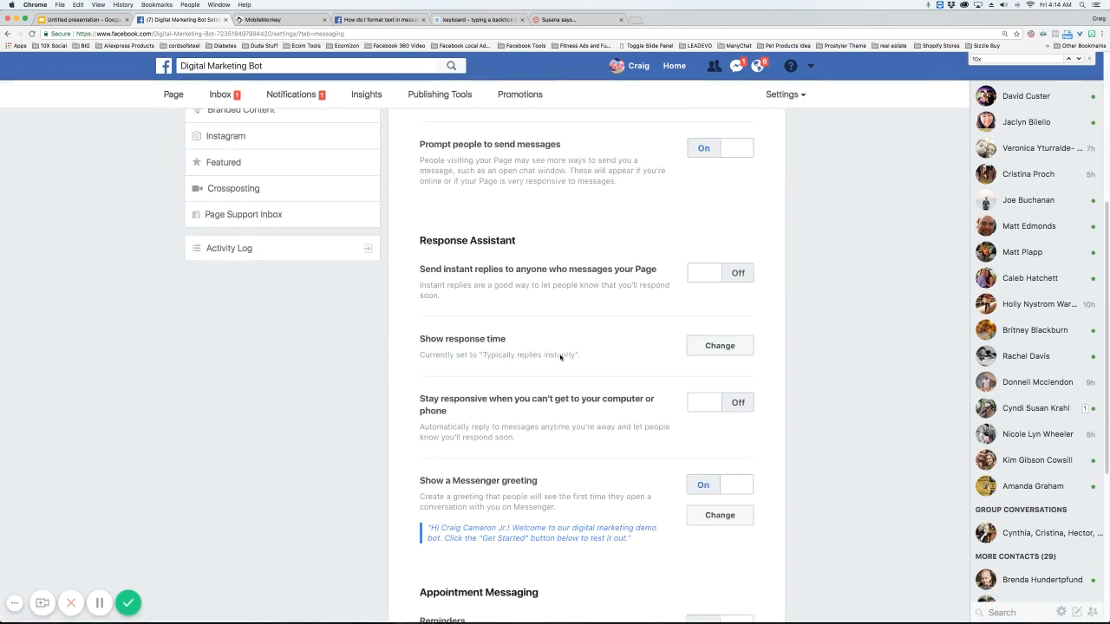
scroll(down, 3)
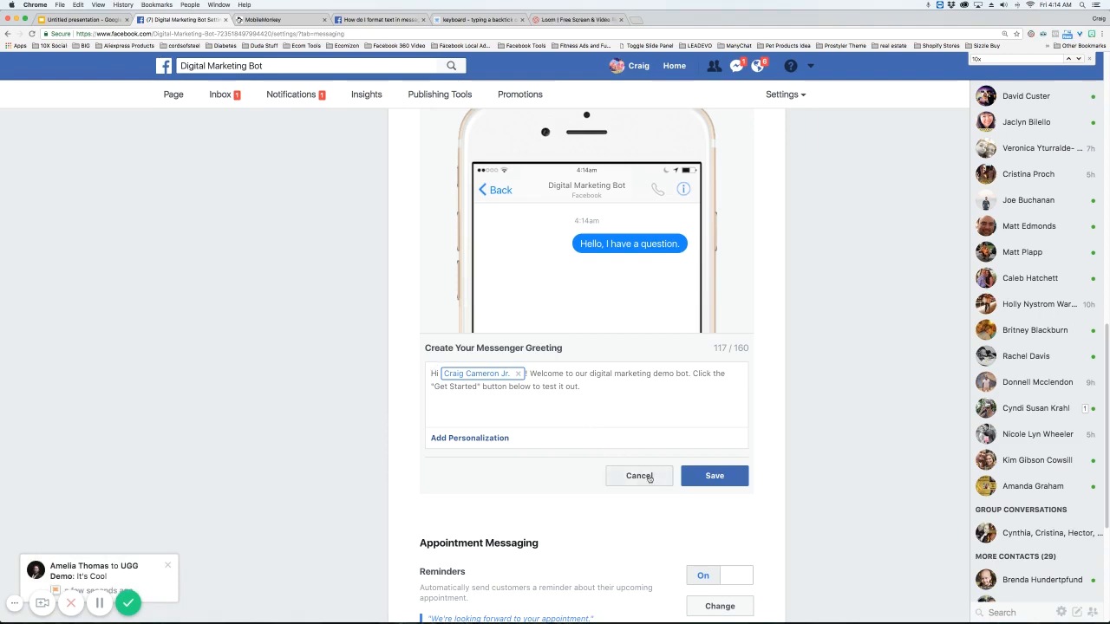
click(639, 475)
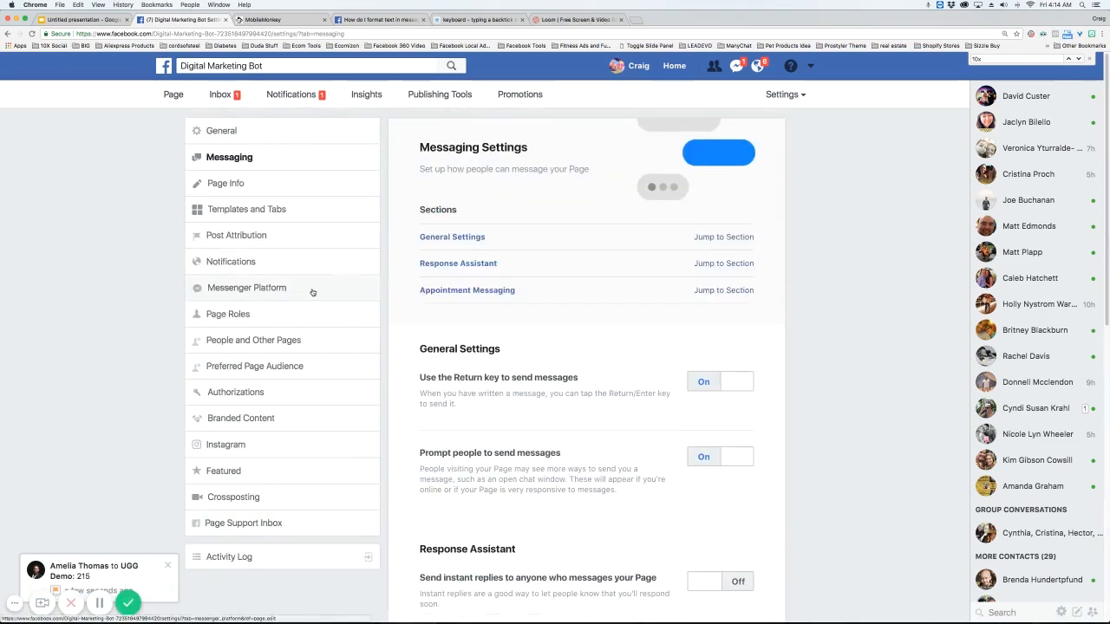
Step: View Subscribed Apps in Messenger Platform settings, showing MobileMonkey as primary receiver
click(246, 287)
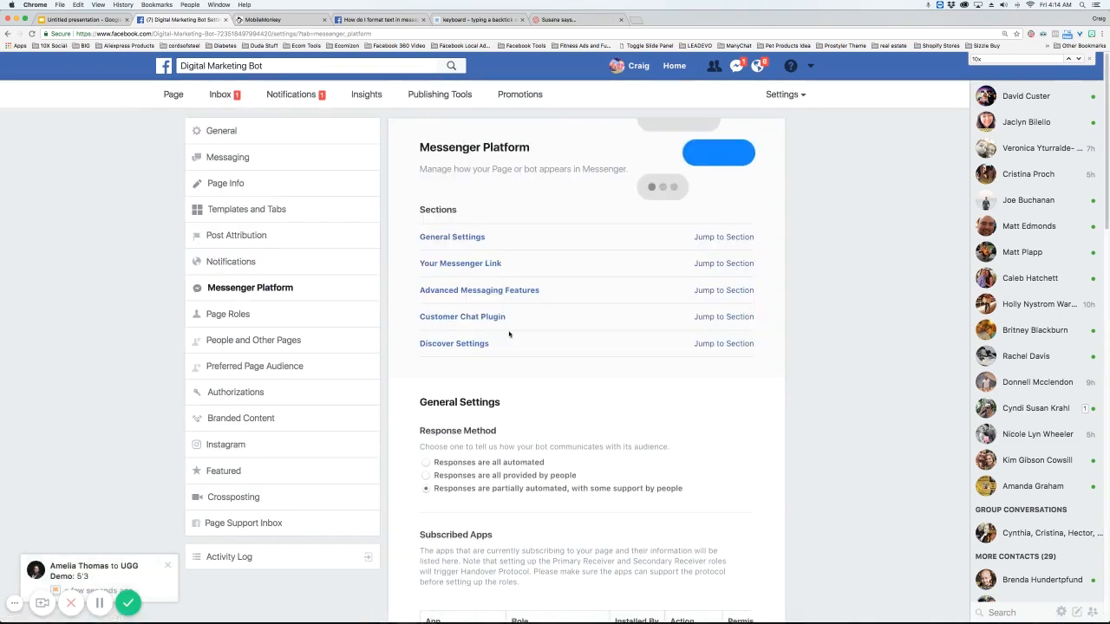
scroll(down, 3)
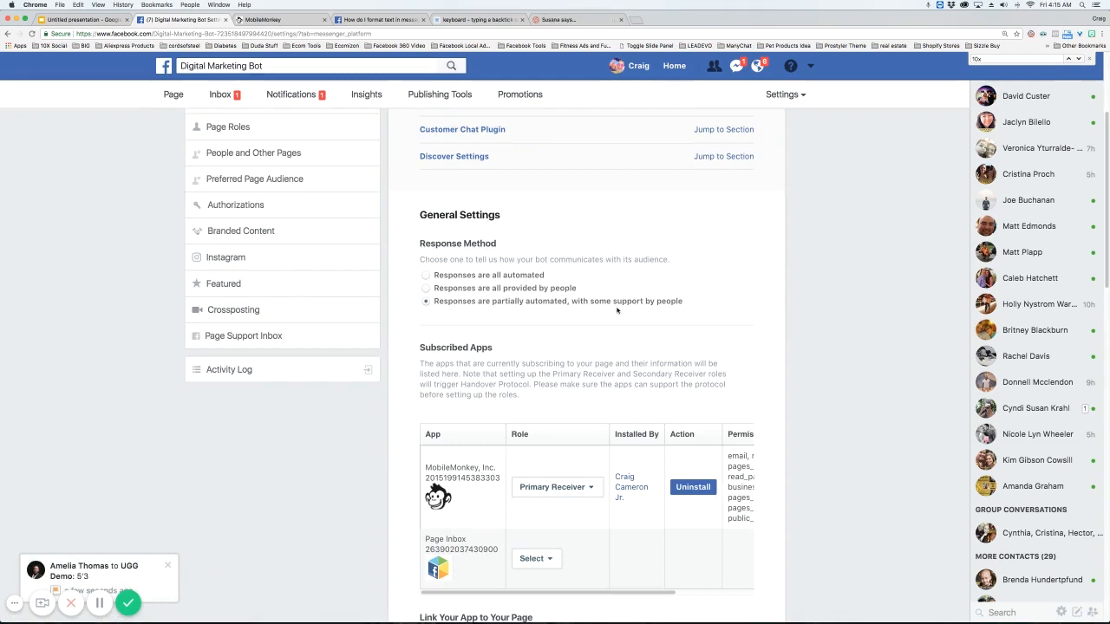
mouse_move(681, 309)
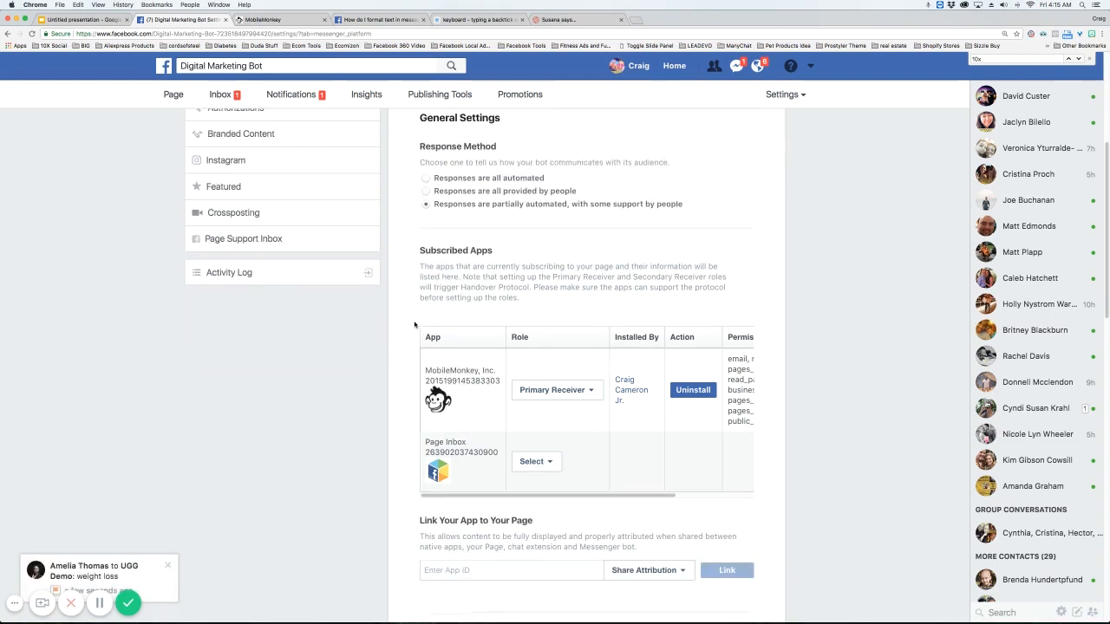
scroll(down, 3)
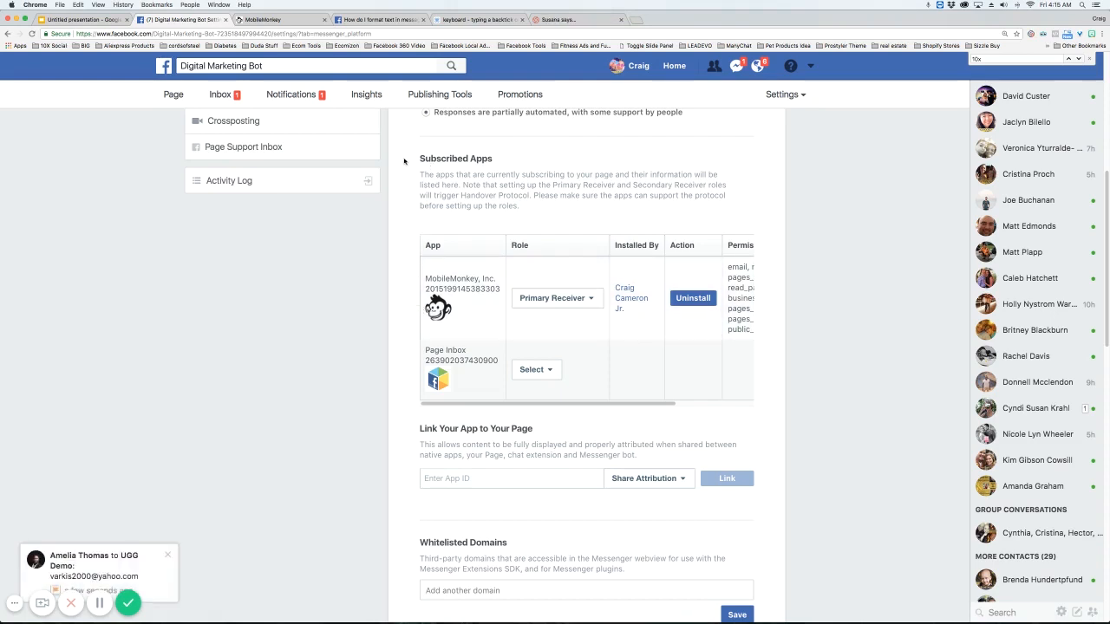
mouse_move(484, 169)
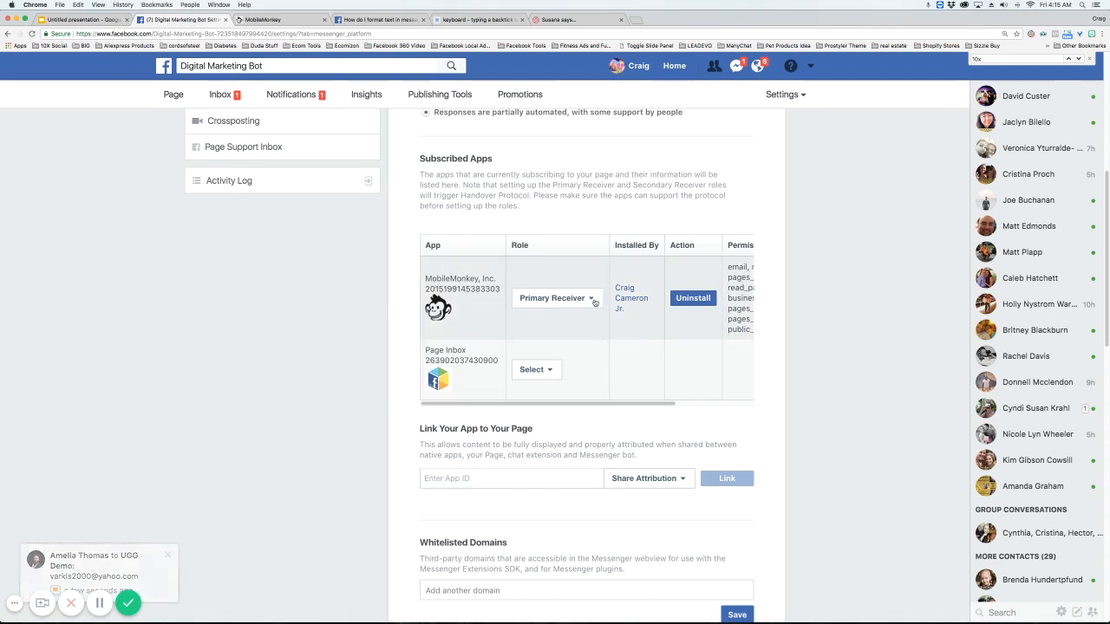
Step: Set MobileMonkey's role to Primary Receiver and confirm it
click(556, 297)
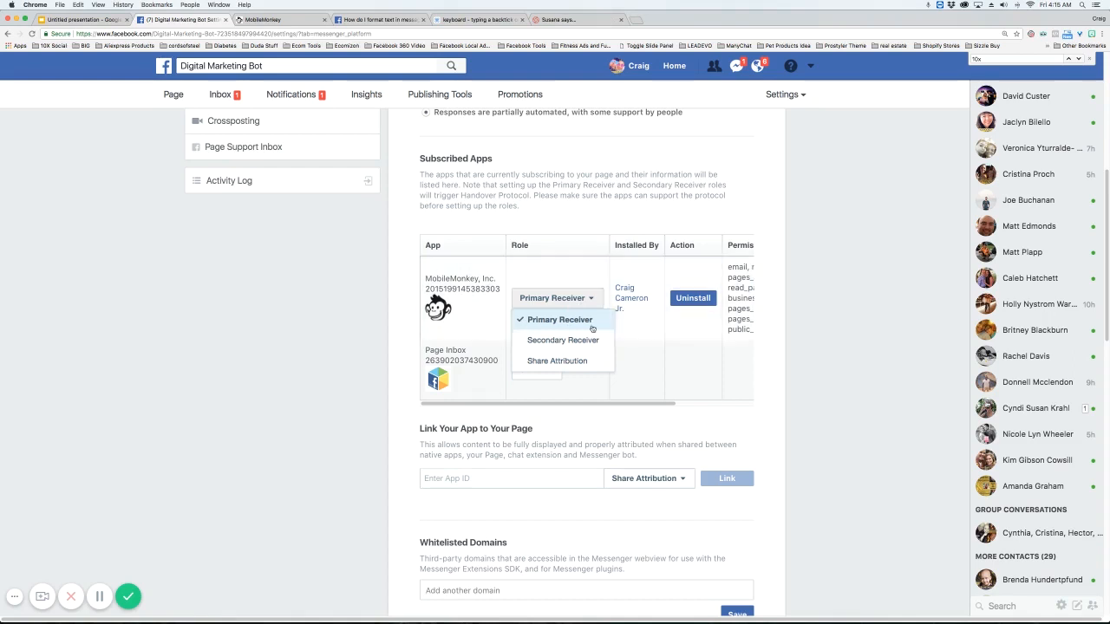
click(562, 340)
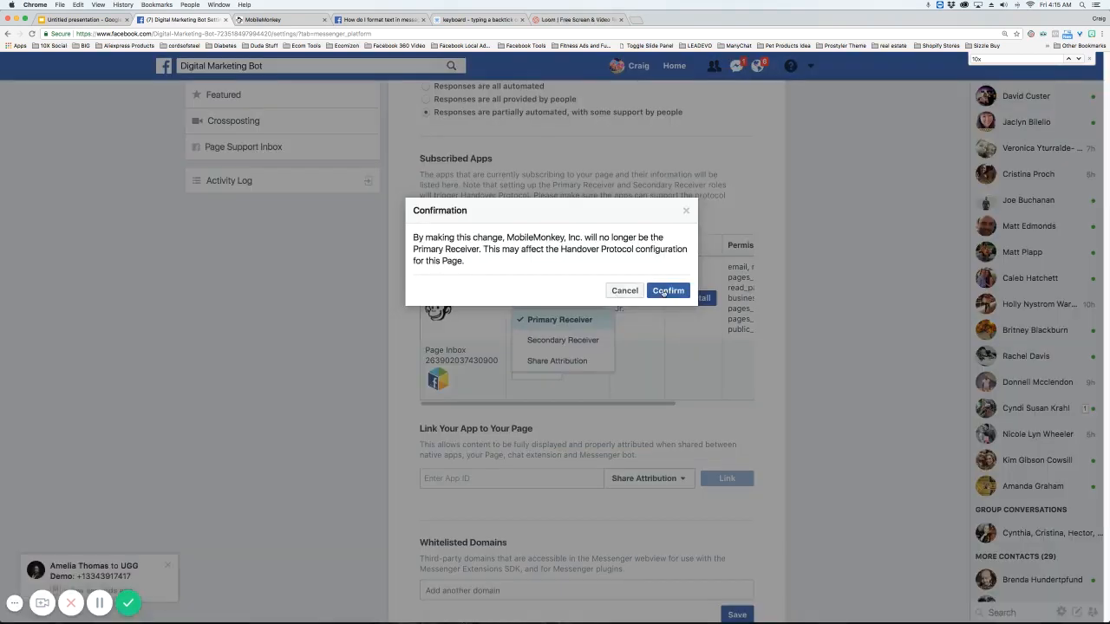
click(667, 290)
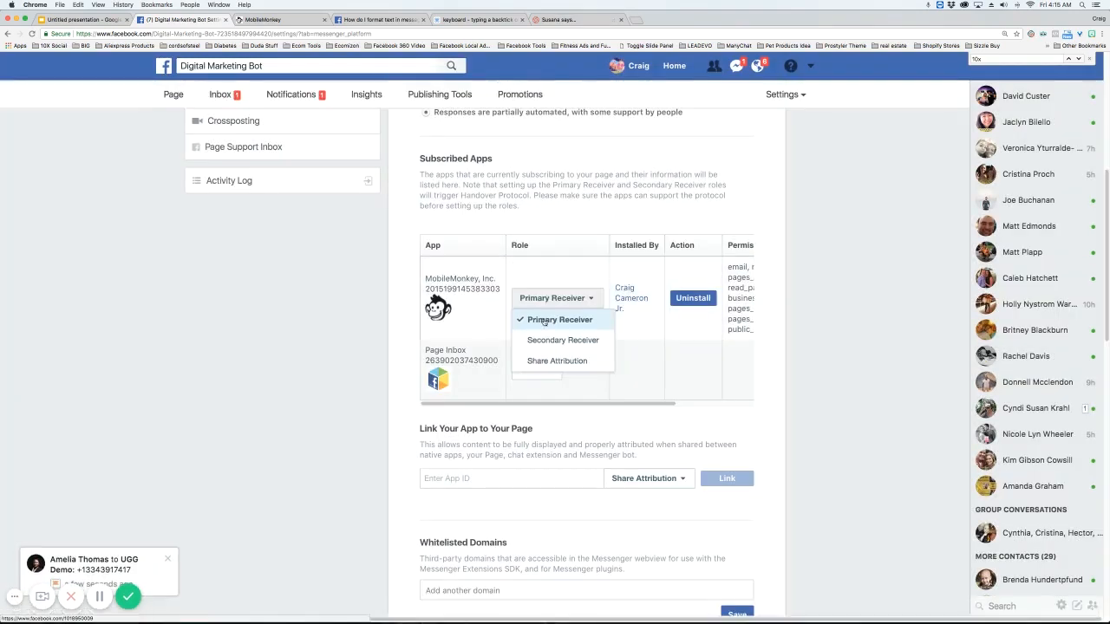
click(559, 320)
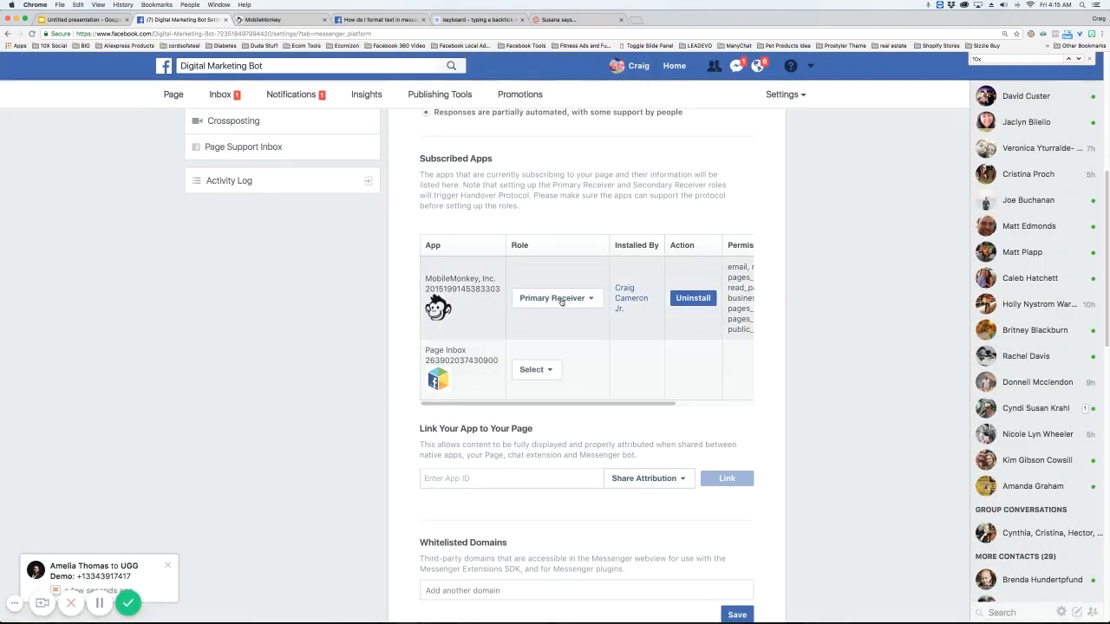
scroll(down, 3)
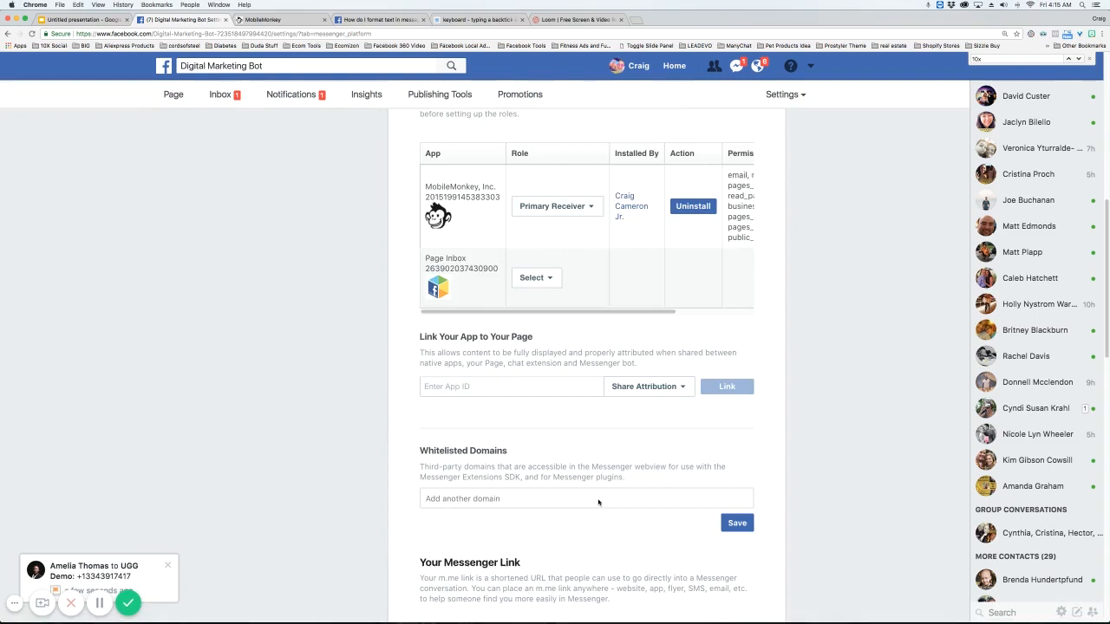
scroll(down, 3)
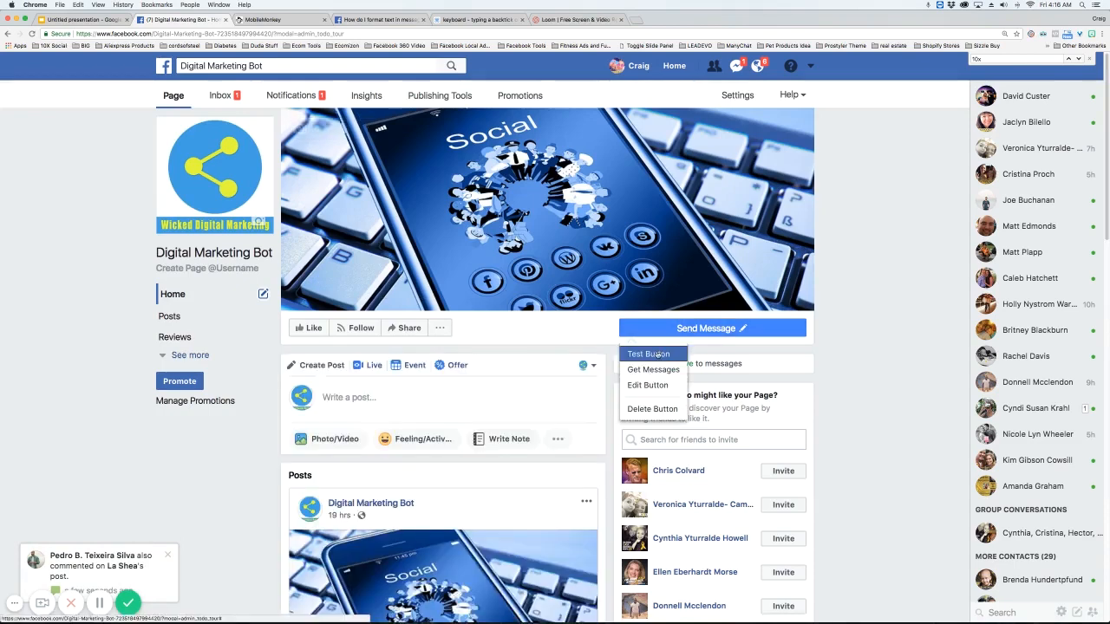
Step: Use Test Button on Send Message to chat with the Digital Marketing Bot
click(649, 354)
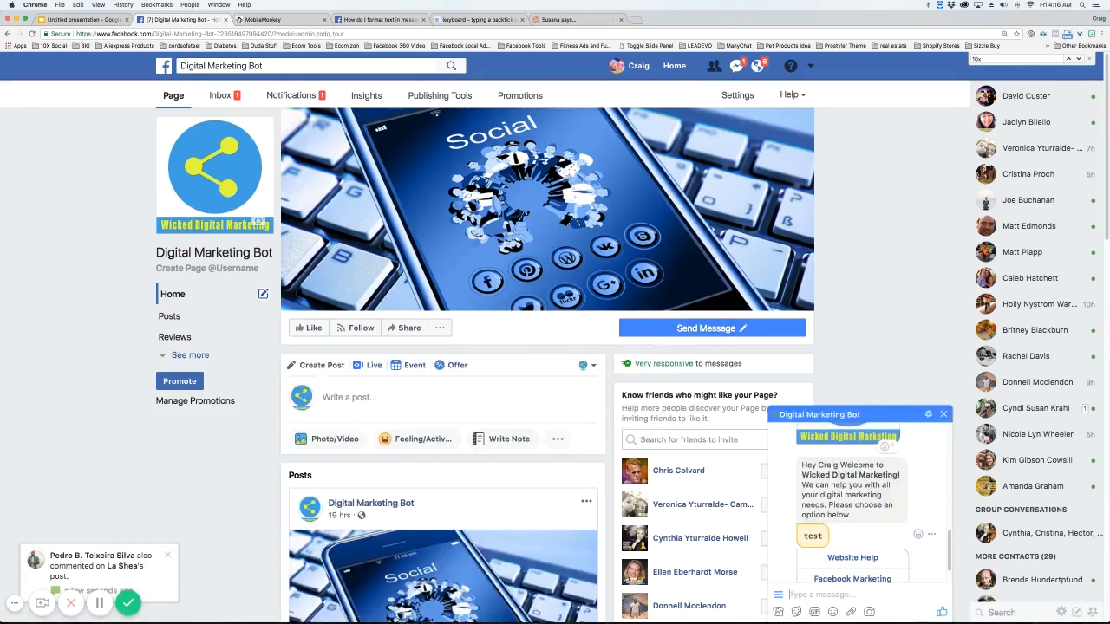